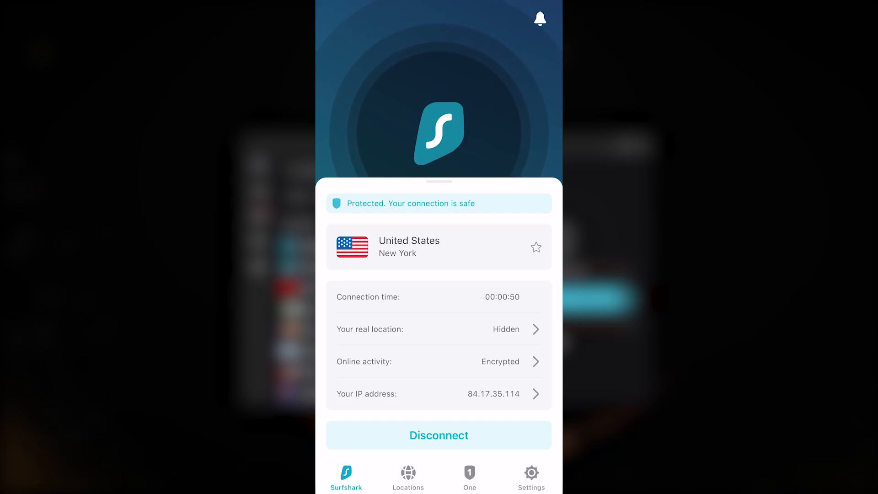
Reconnect the VPN from New York to Paris, France and bring up the server locations list.
left_click(408, 476)
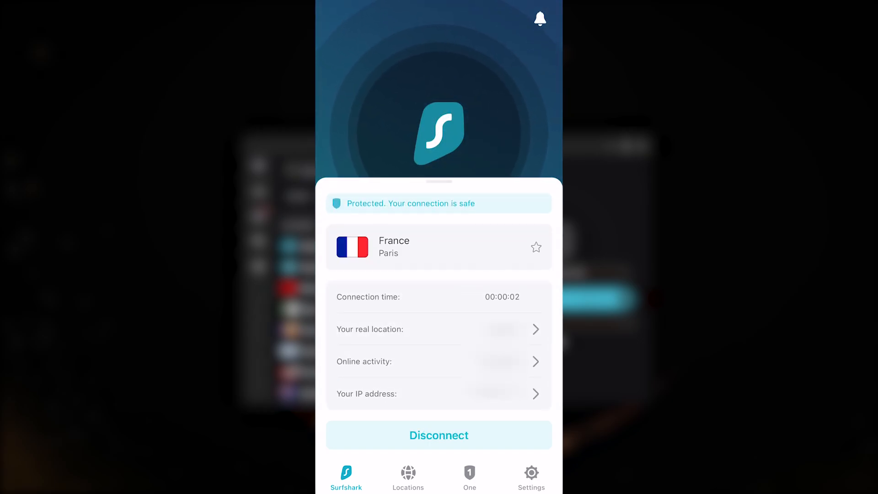
left_click(408, 477)
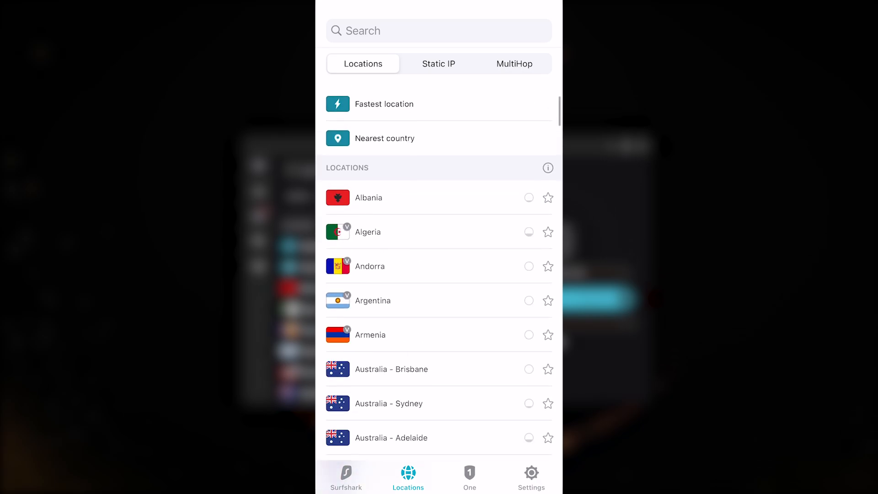
Browse the Static IP and MultiHop server lists, then return to the dashboard still on Paris.
left_click(438, 64)
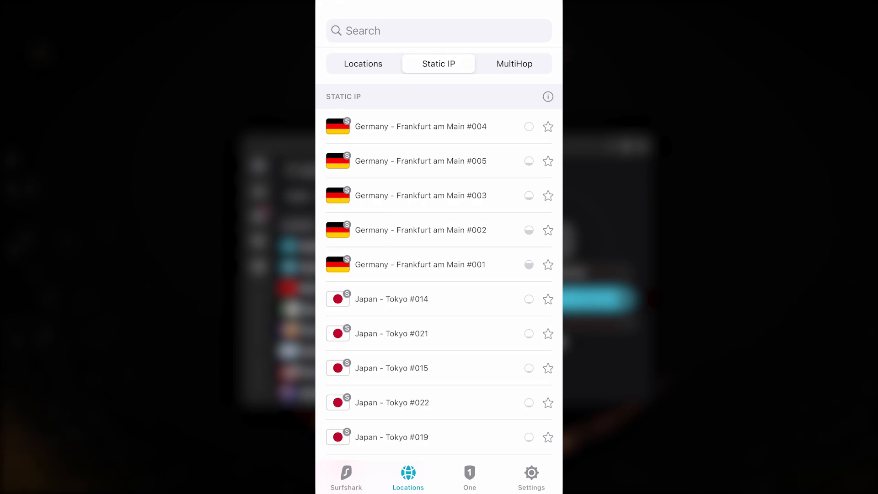
scroll("down", 3)
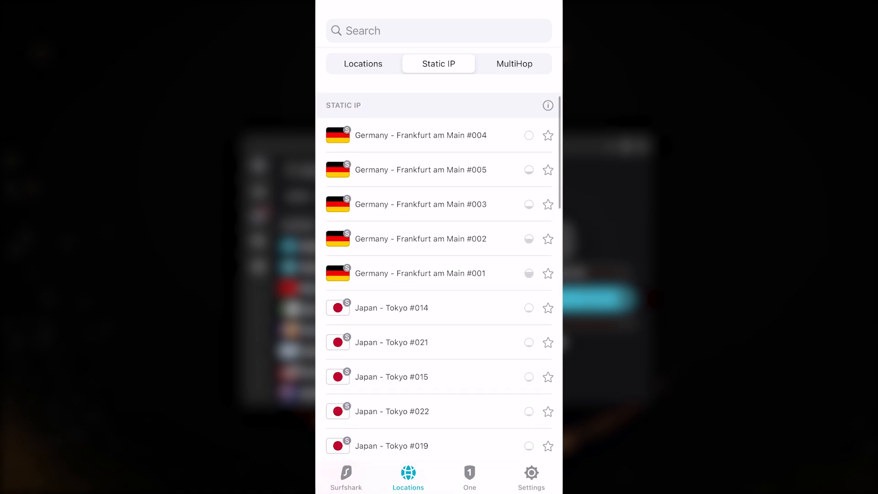
left_click(513, 63)
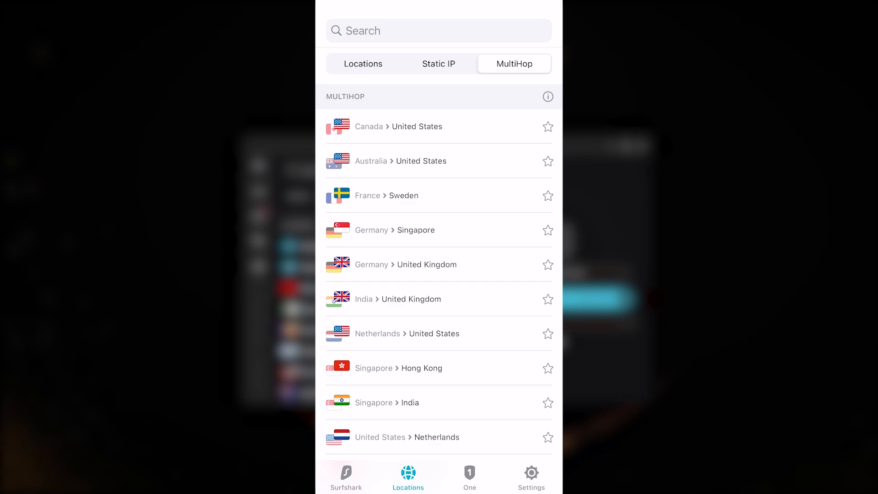
scroll("down", 3)
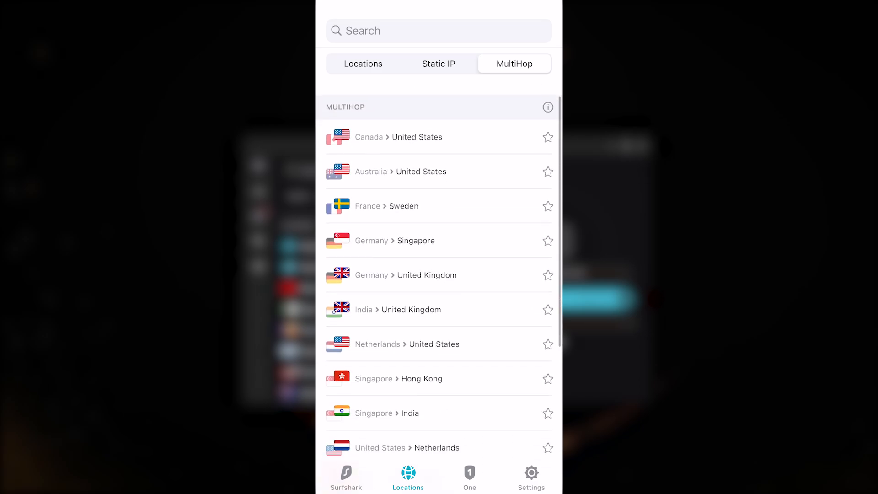
left_click(386, 206)
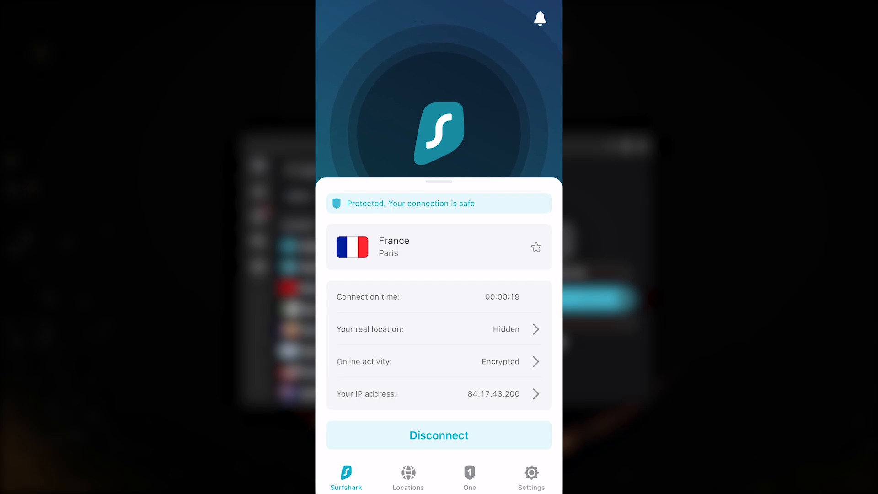
In VPN settings, enable CleanWeb and agree to reconnect so it takes effect.
left_click(531, 472)
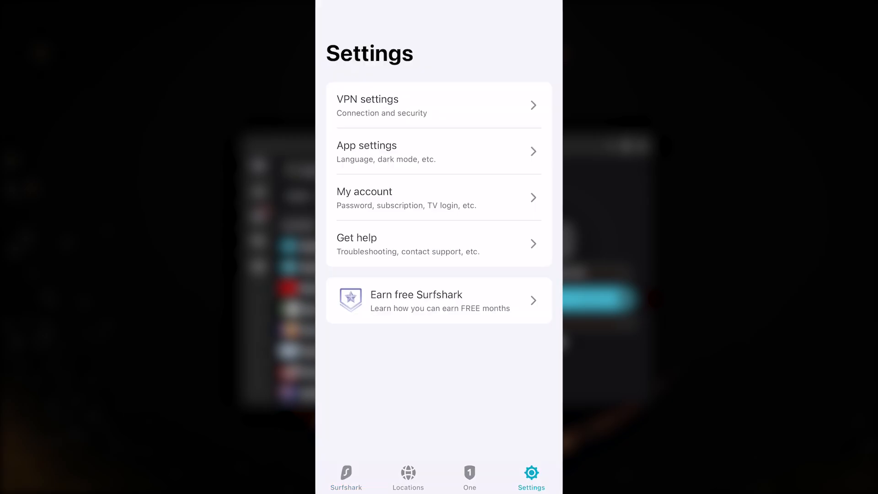
left_click(439, 105)
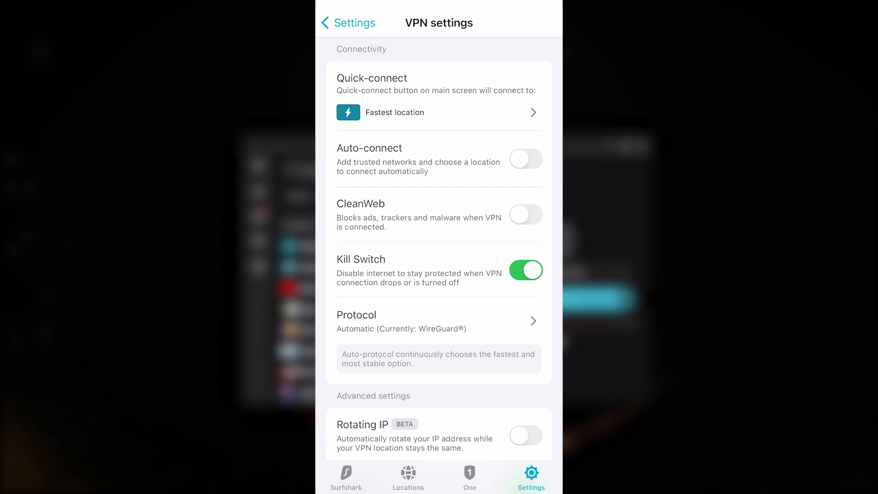
left_click(525, 214)
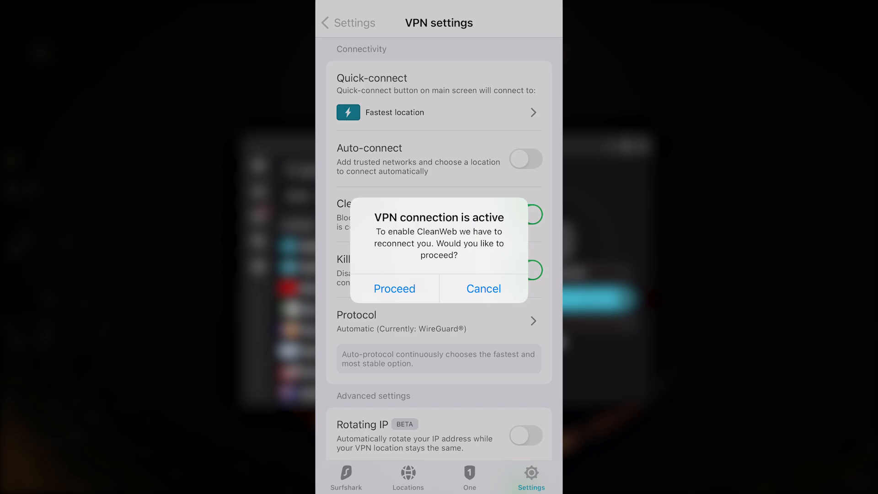
left_click(393, 288)
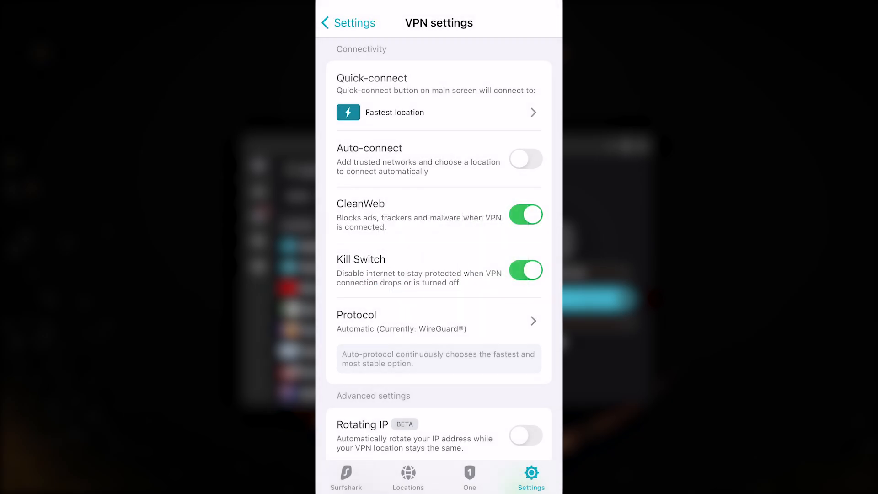
Turn Kill Switch off and bring up the VPN protocol choices, leaving Automatic selected.
left_click(525, 270)
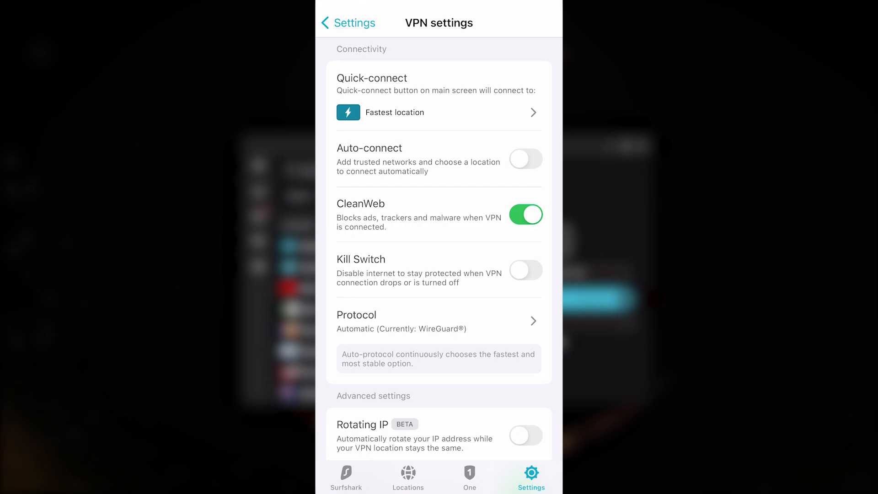
left_click(438, 321)
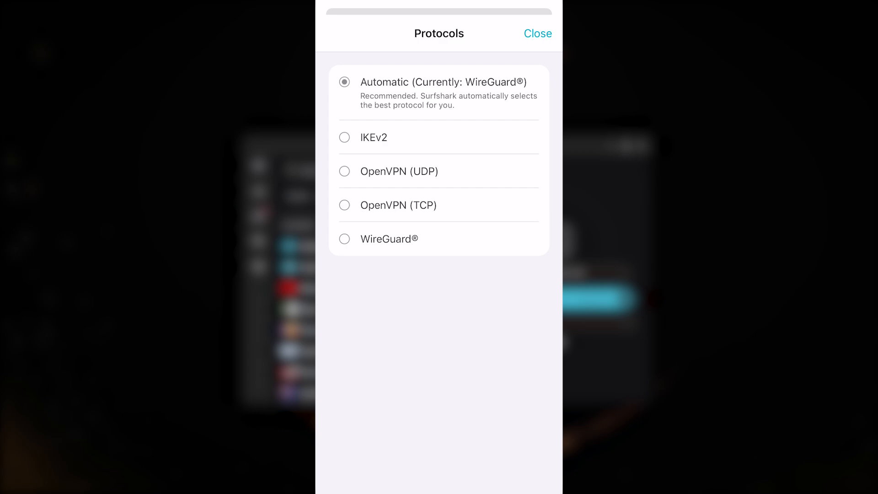
Leave the protocol on Automatic, enable Rotating IP, and return to the main settings list.
left_click(537, 34)
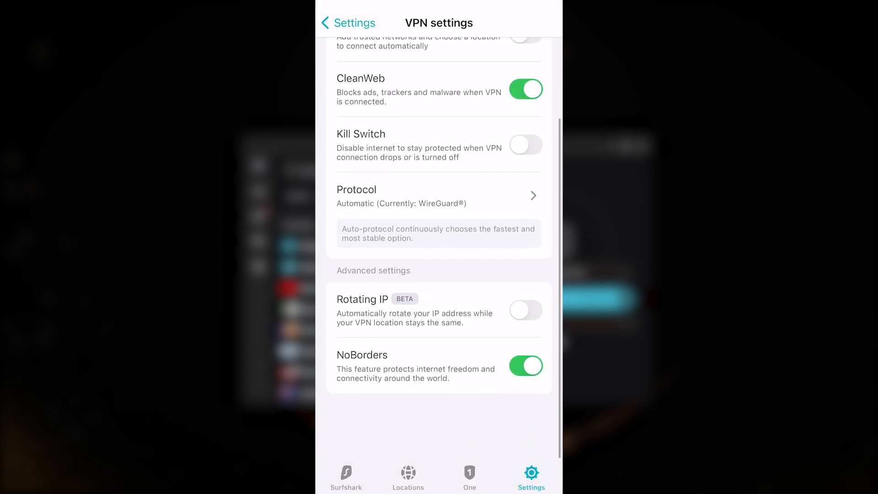
left_click(525, 310)
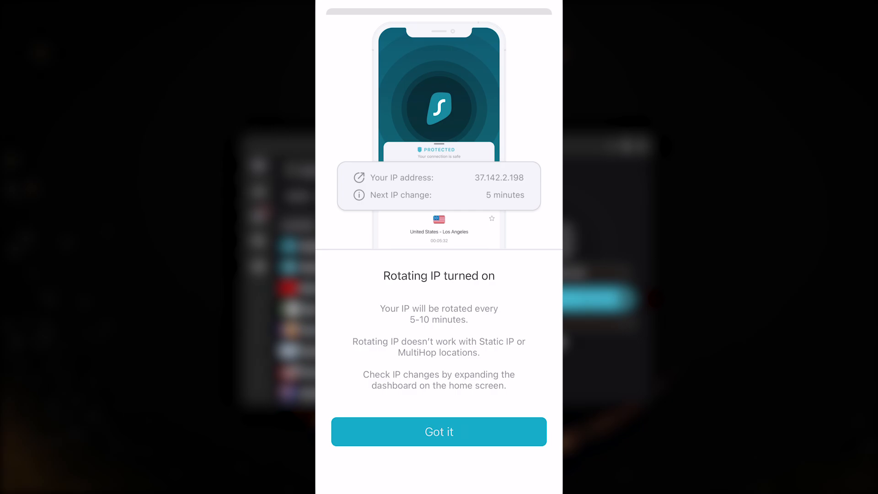
left_click(439, 431)
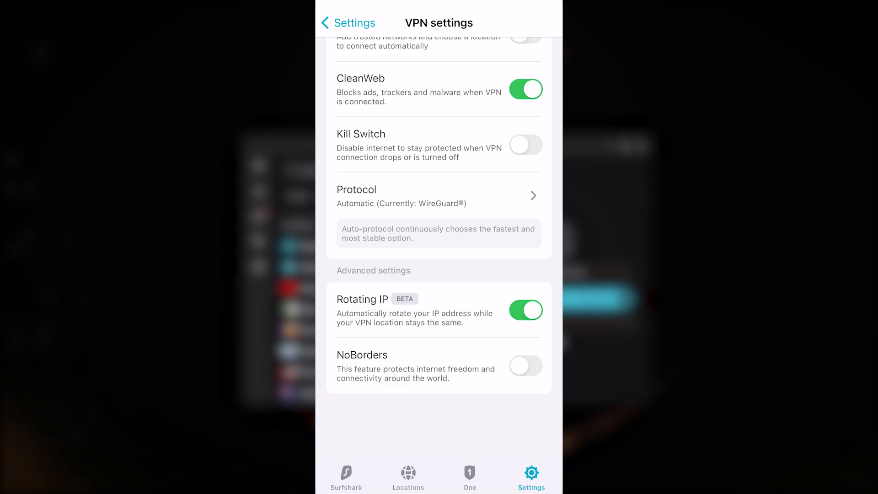
left_click(525, 366)
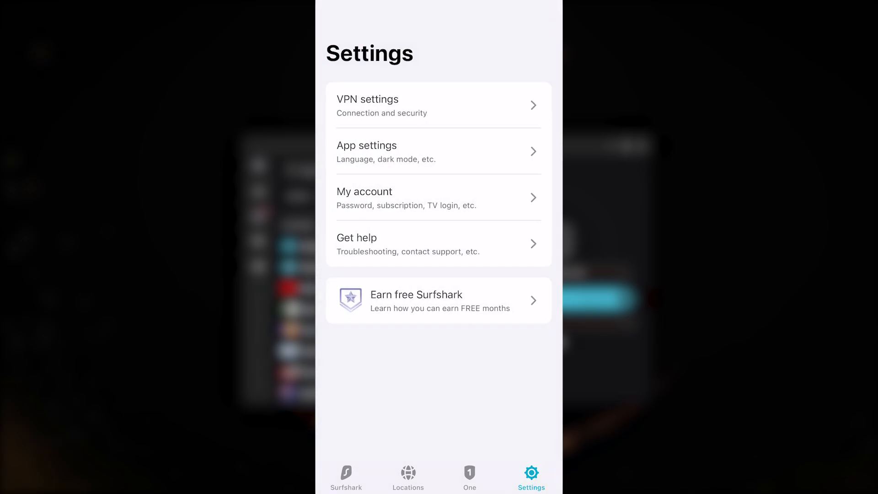
Set the app appearance to Dark mode in App settings and return to the settings list.
left_click(438, 151)
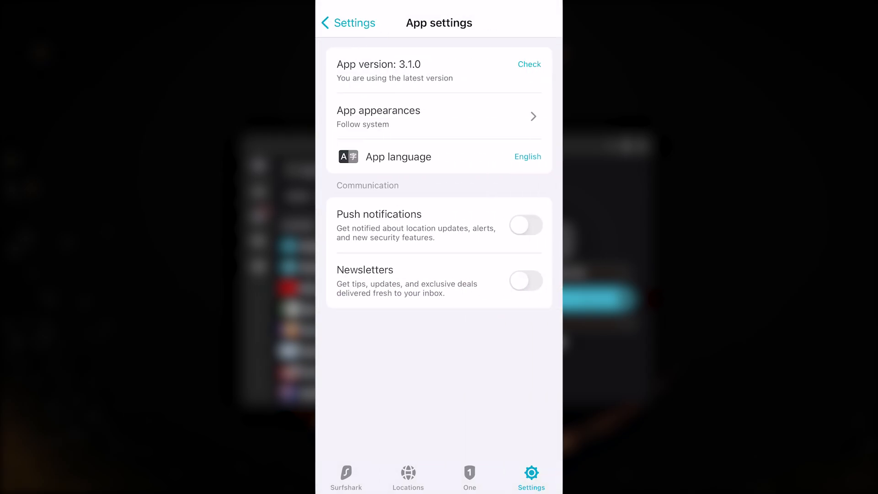
left_click(438, 116)
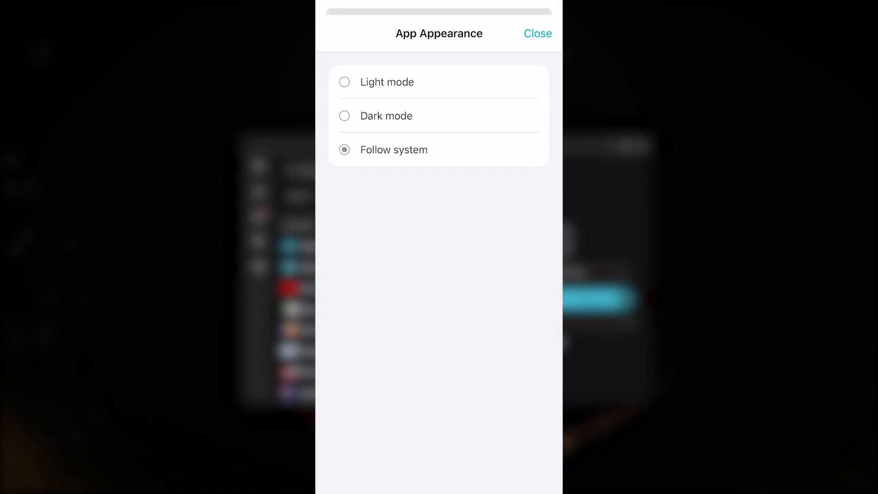
left_click(537, 34)
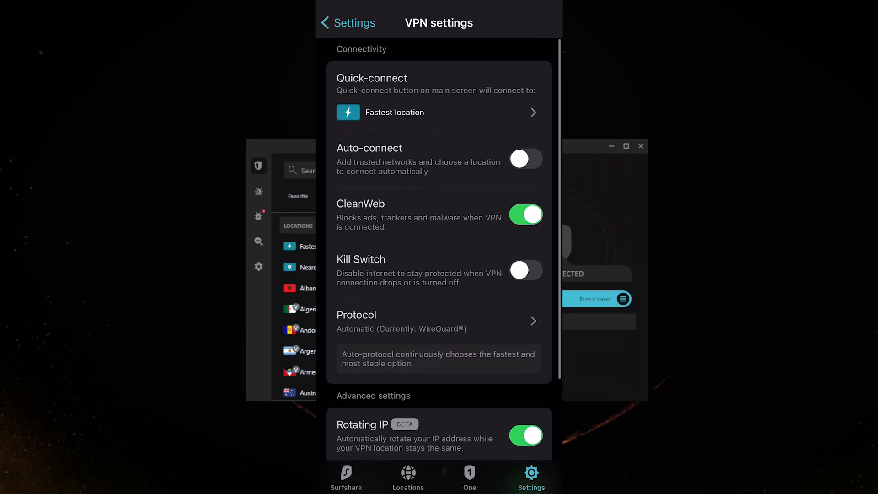
left_click(348, 23)
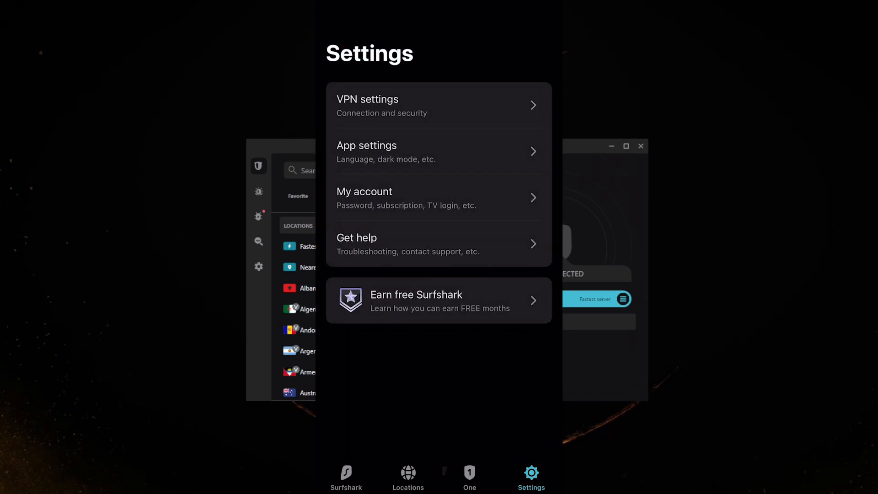
From the standard country locations list, connect to the Netherlands.
left_click(408, 477)
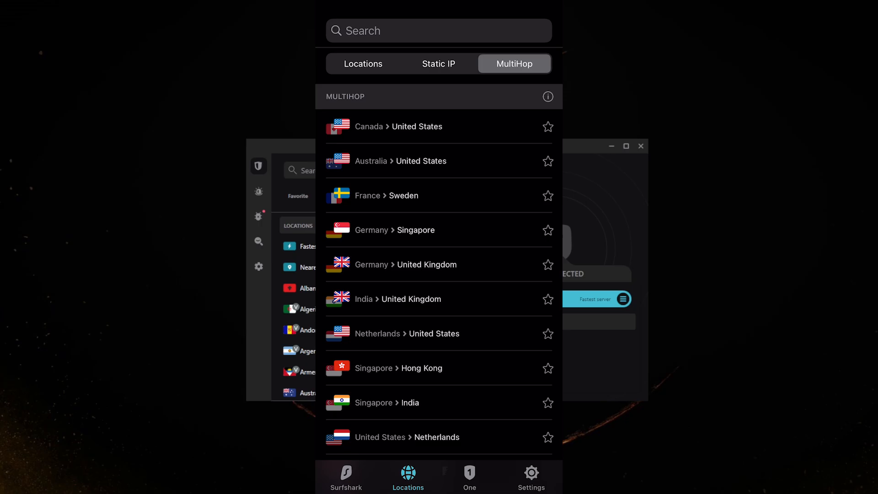
left_click(363, 63)
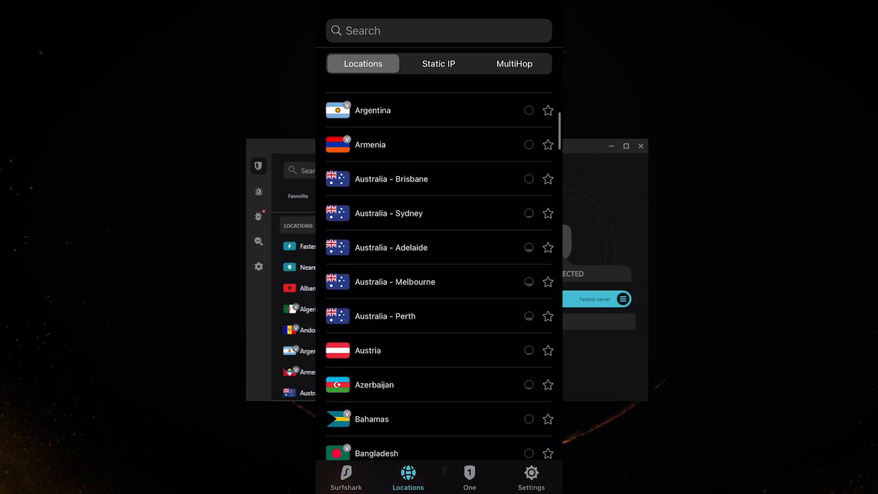
scroll("down", 3)
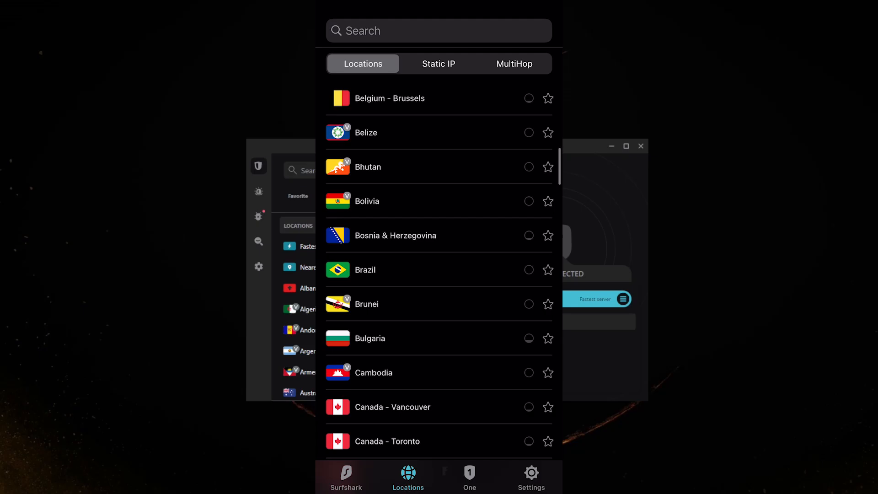
scroll("down", 3)
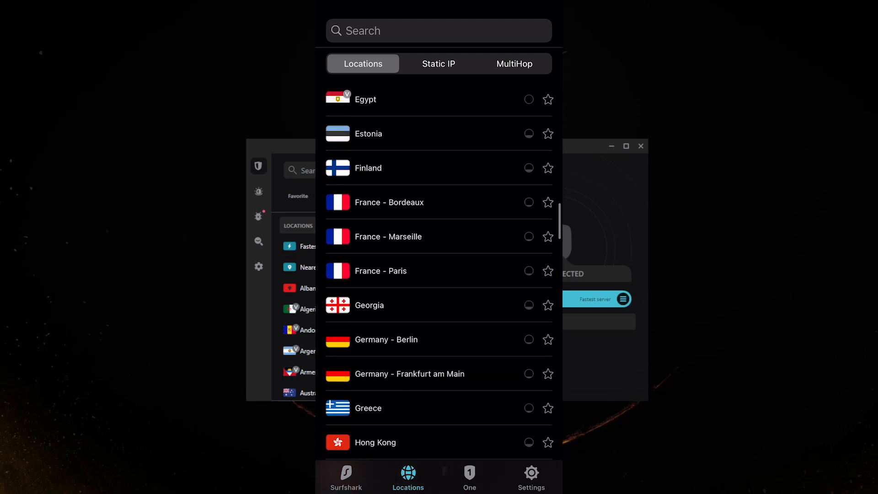
scroll("down", 3)
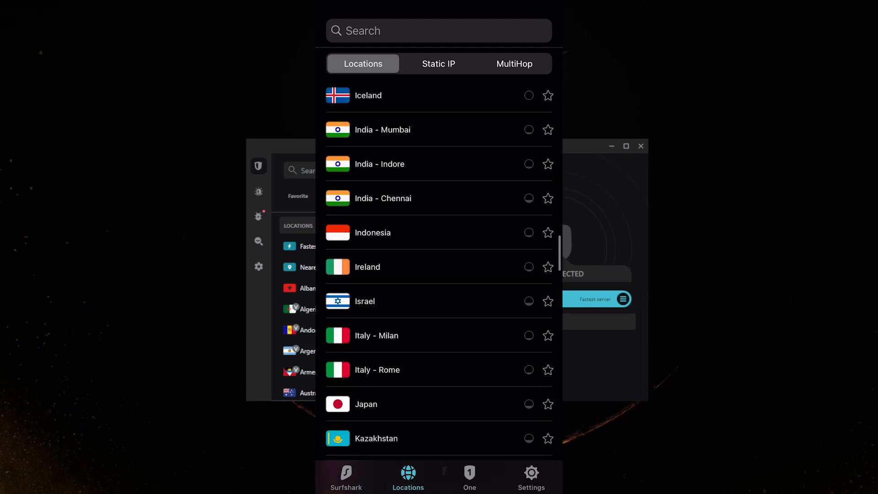
scroll("down", 3)
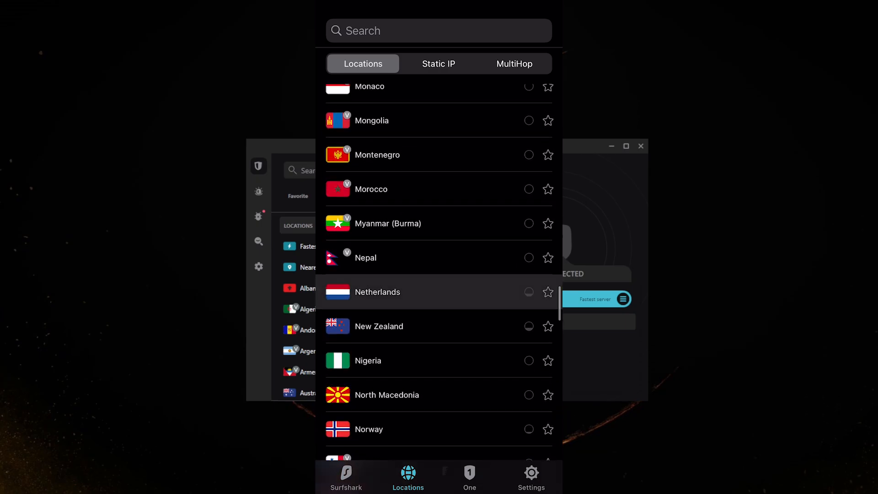
left_click(378, 292)
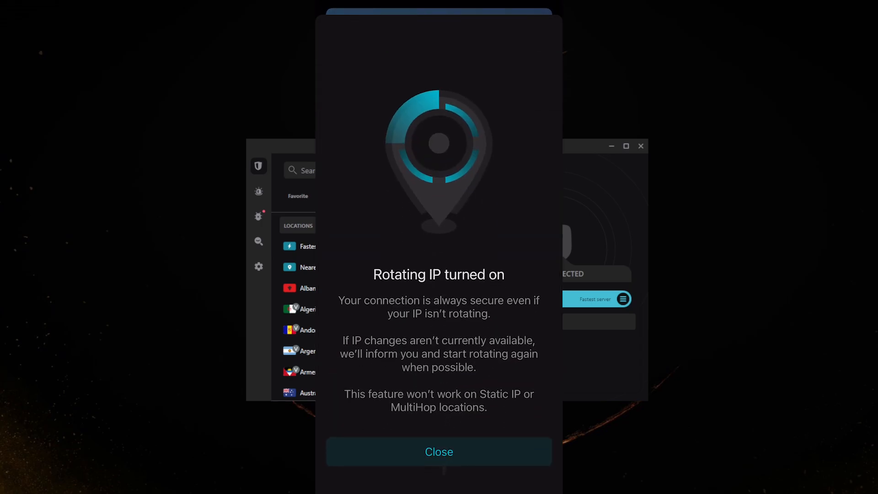
Dismiss the 'Rotating IP turned on' notice to show the protected Netherlands connection on the dashboard.
left_click(438, 451)
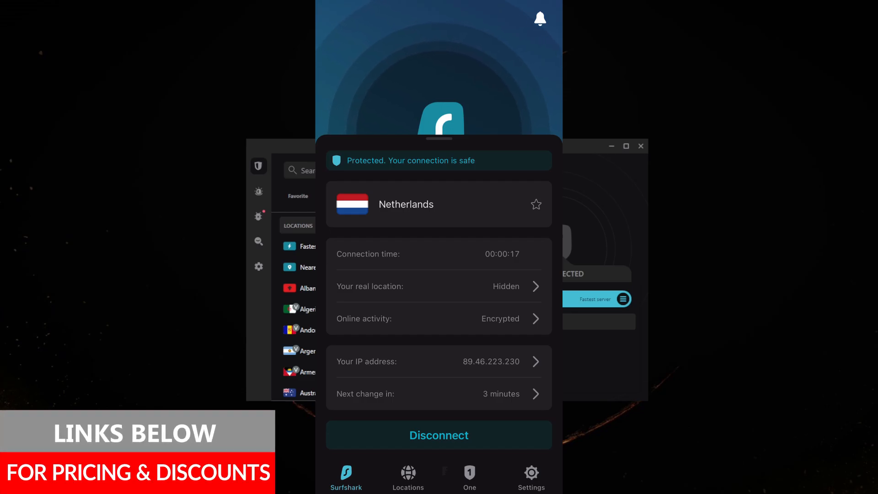
left_click(530, 477)
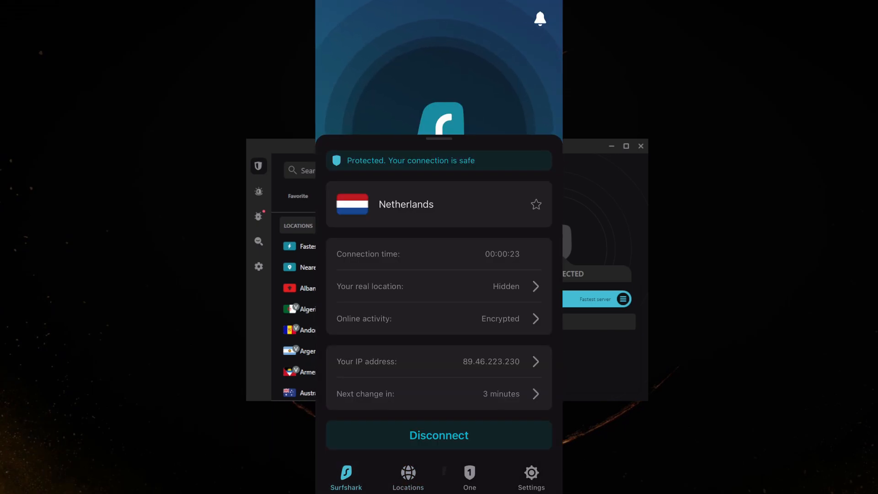
left_click(438, 436)
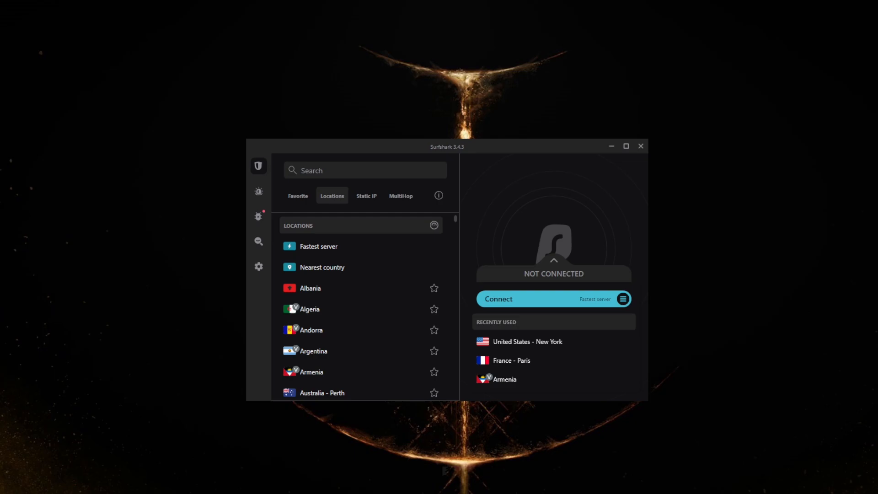